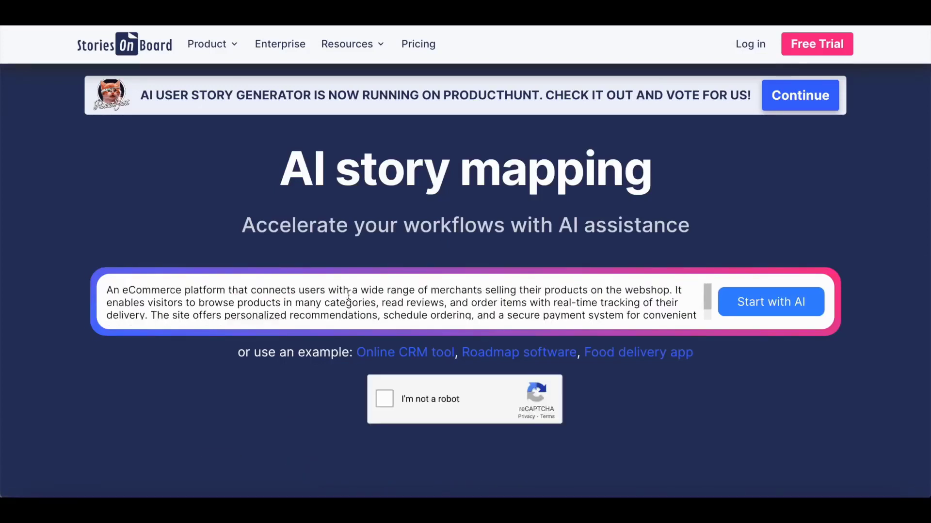
- Confirm the reCAPTCHA and generate the eCommerce Platform story map with AI
left_click(384, 399)
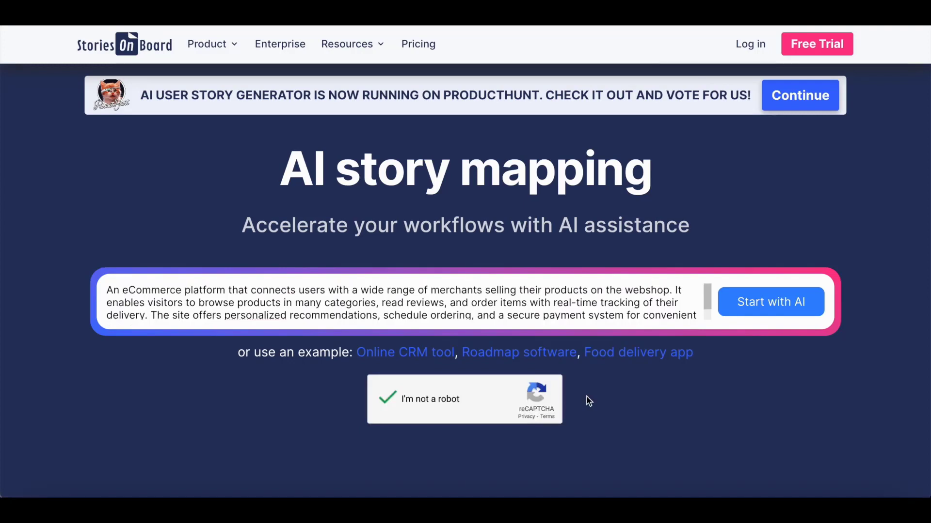
left_click(770, 301)
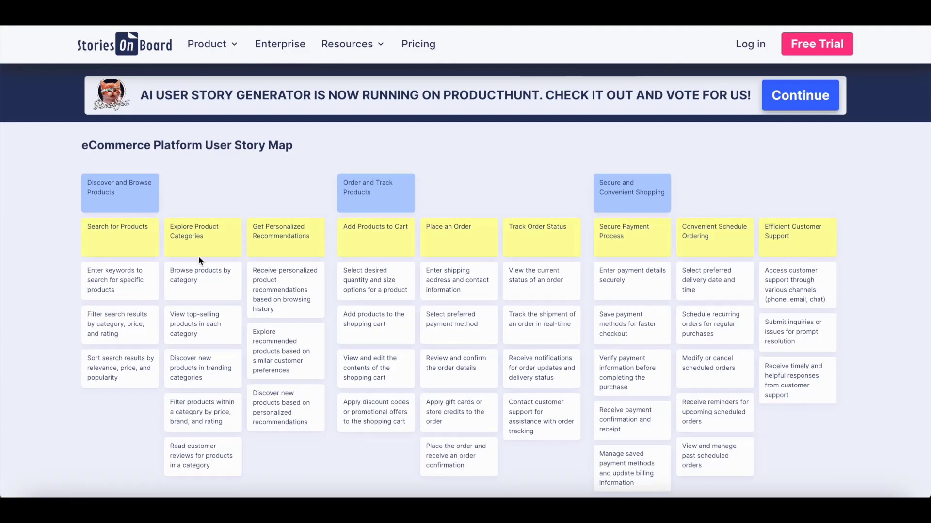
mouse_move(534, 385)
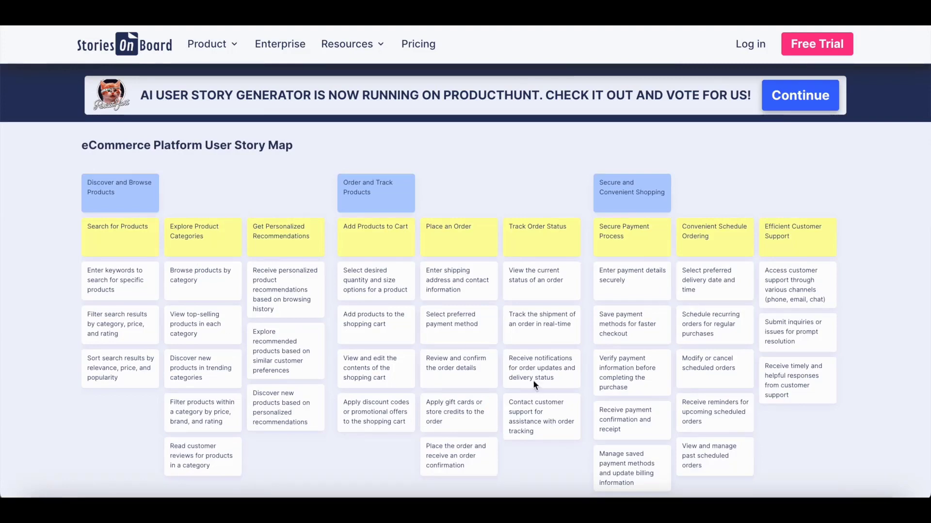
mouse_move(538, 458)
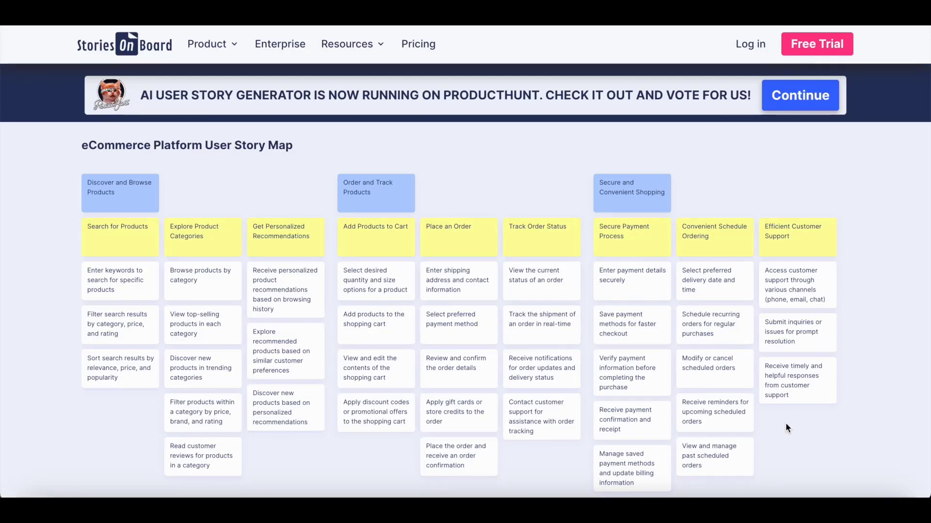
- Review the generated story map and sign up to keep it in a workspace
scroll("down", 3)
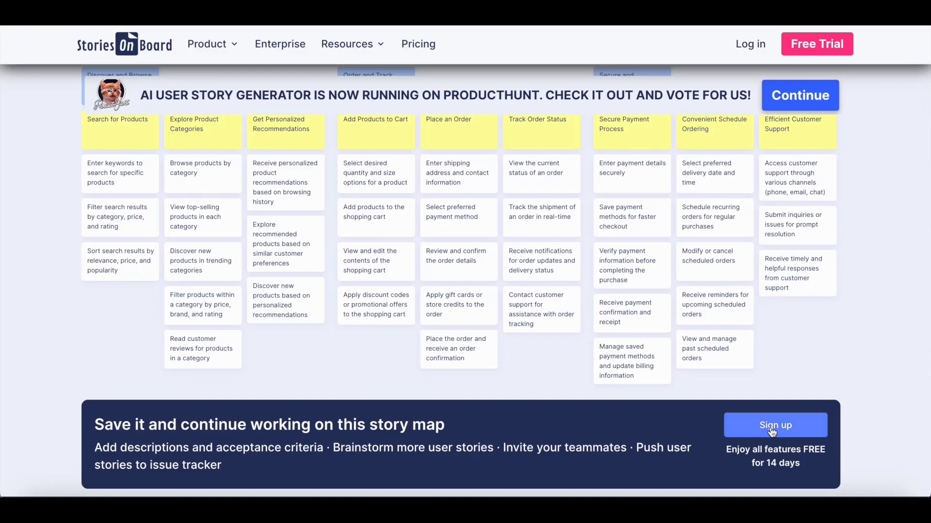
left_click(774, 424)
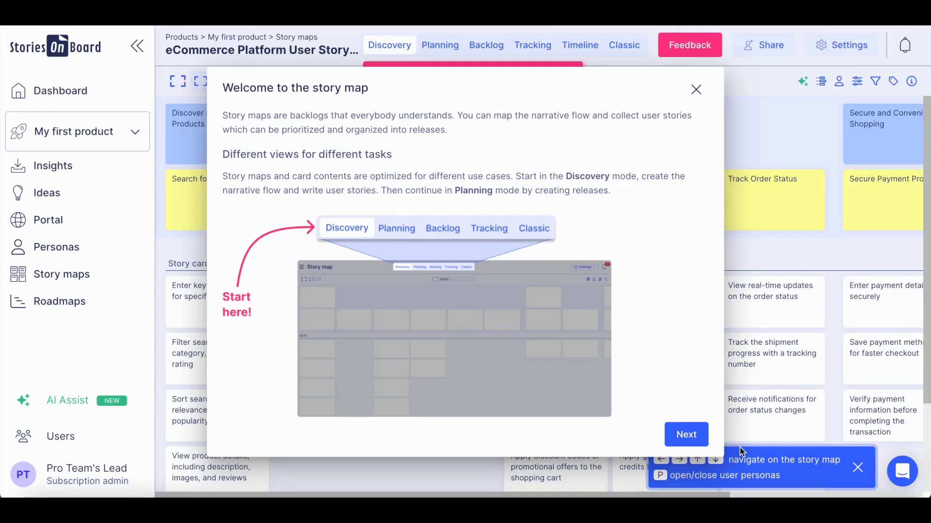
mouse_move(311, 232)
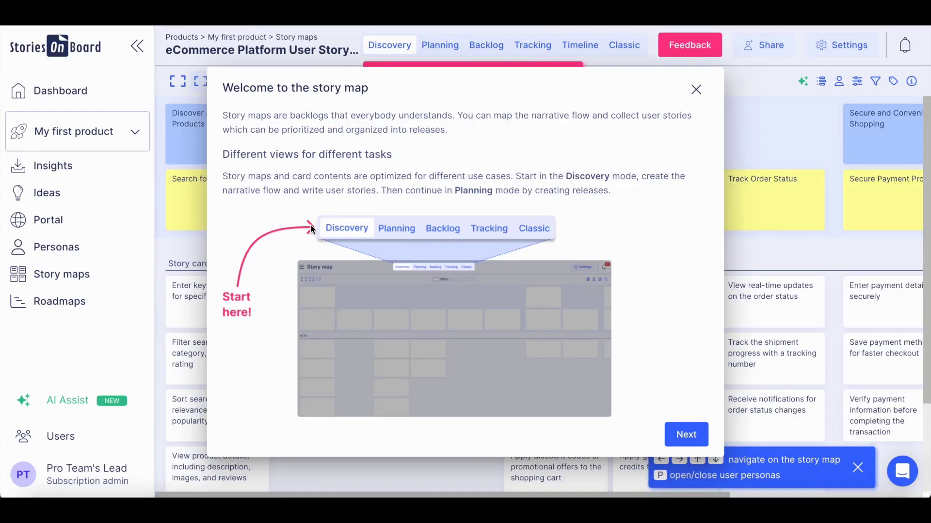
mouse_move(456, 245)
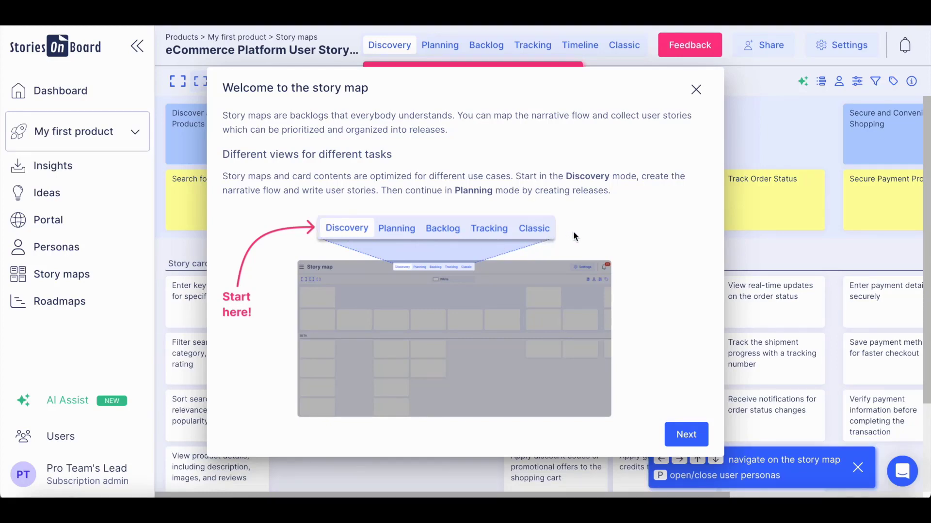
- Dismiss the 'Welcome to the story map' guide to reveal the Discovery view
left_click(696, 89)
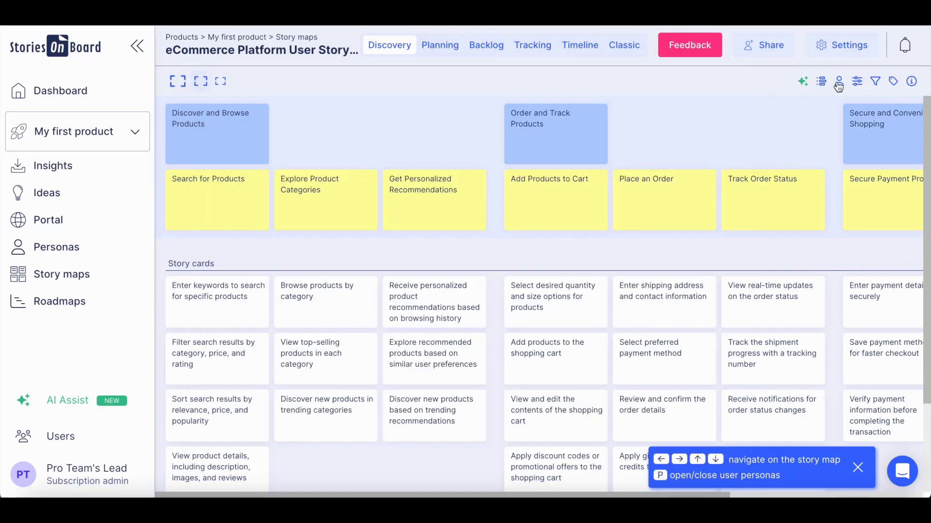
- Assign Alice to Discover and Browse Products and Albert and Alice to Order and Track Products
left_click(838, 81)
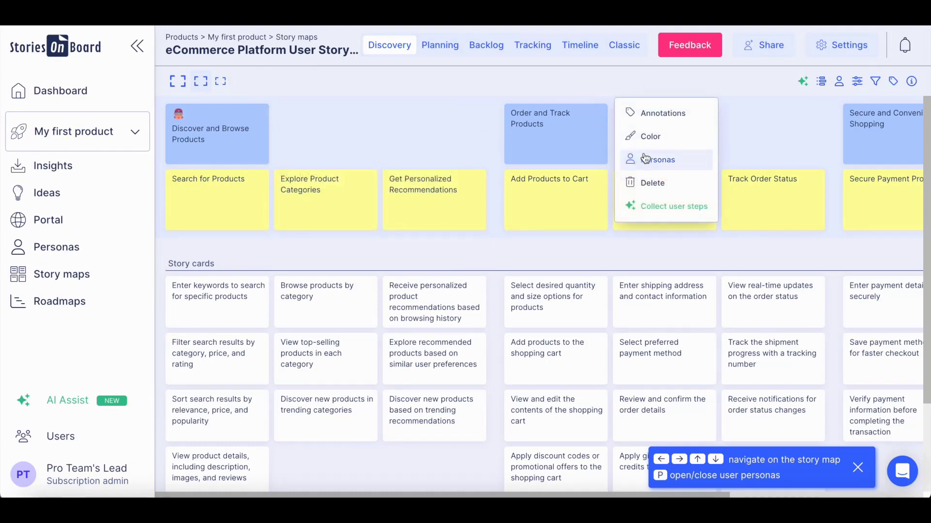
left_click(659, 159)
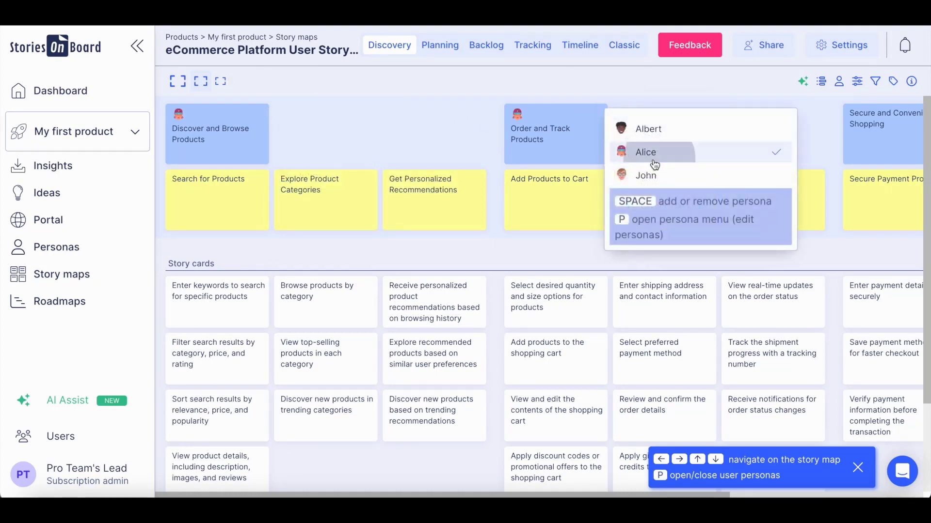
left_click(648, 129)
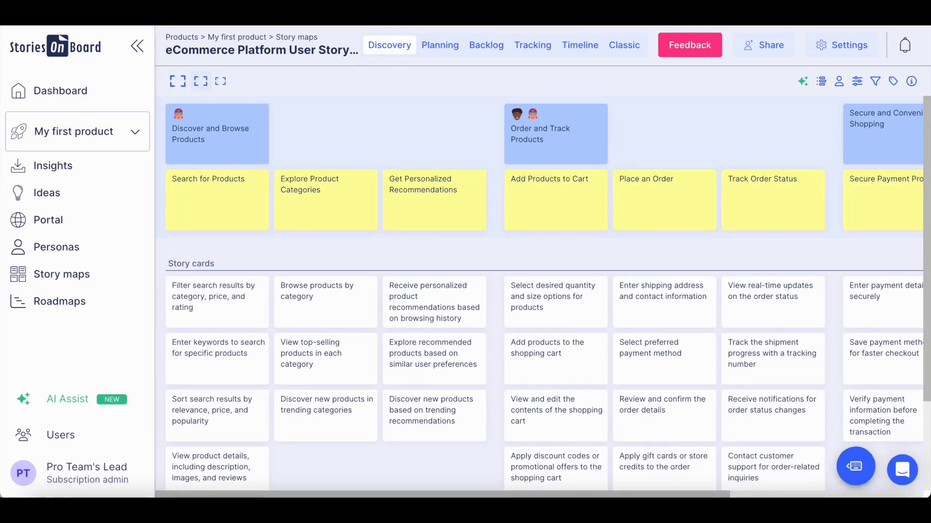
left_click(911, 82)
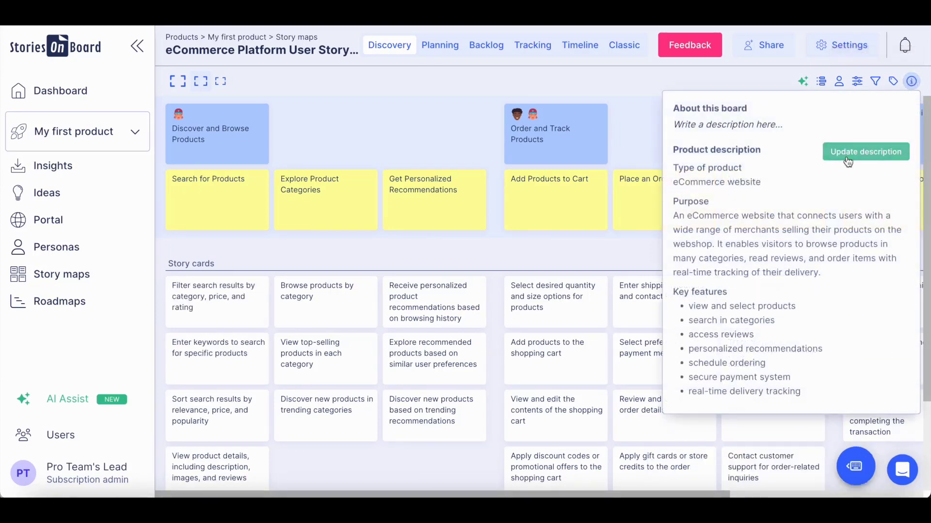
left_click(865, 151)
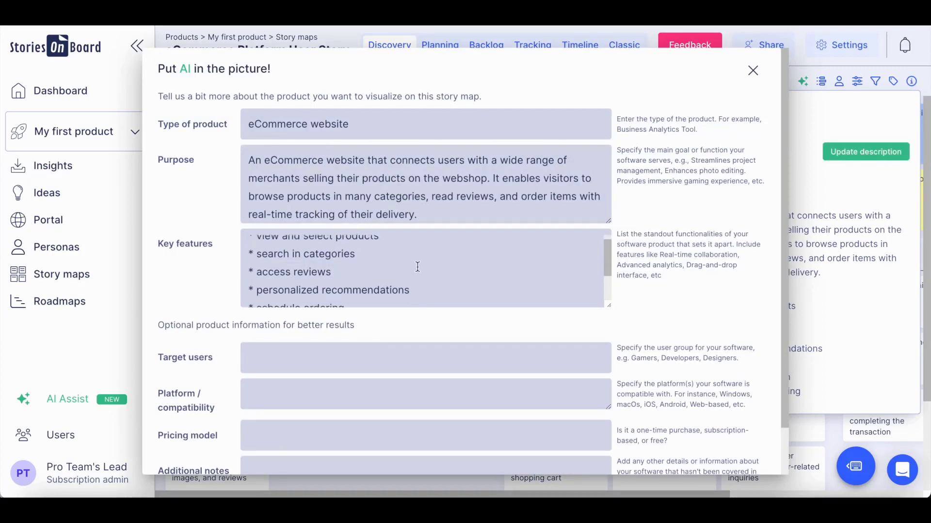
scroll("down", 3)
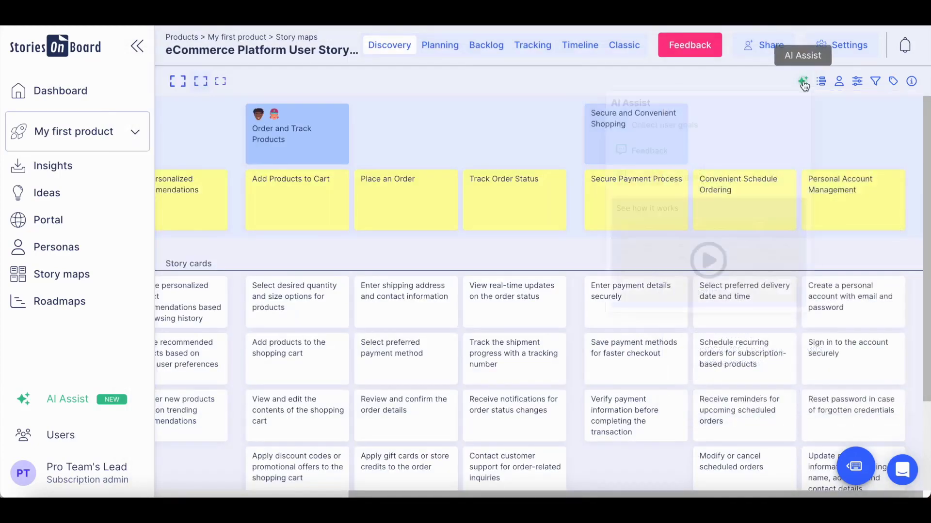
- Add the three AI-suggested goals and the suggested account steps under Manage User Account
left_click(802, 81)
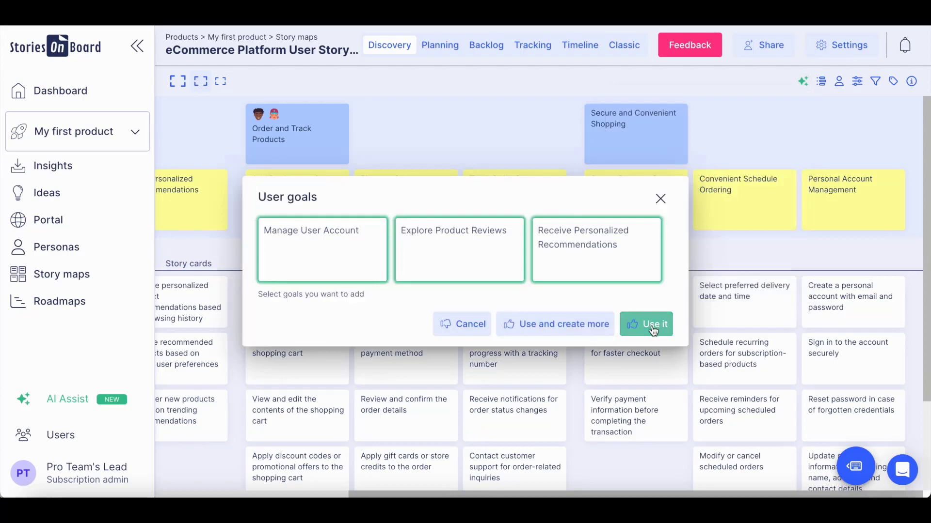
left_click(645, 324)
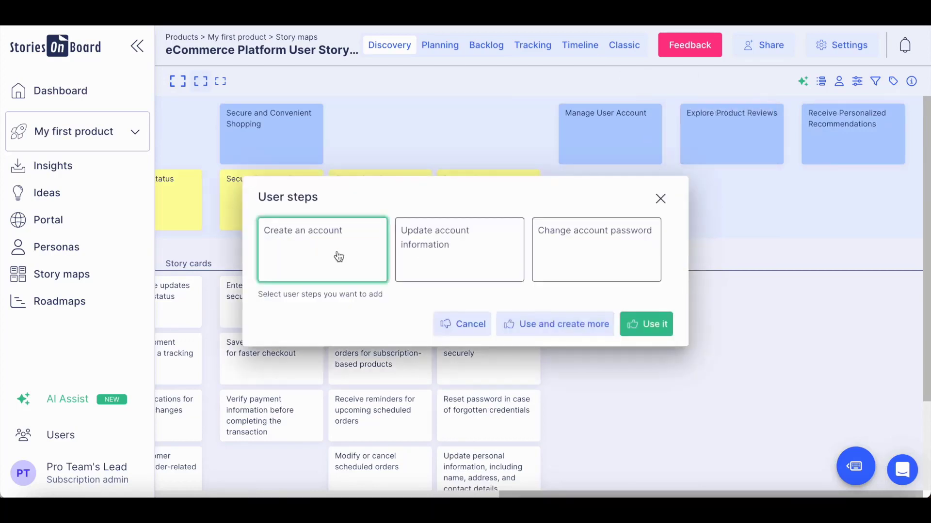
left_click(646, 324)
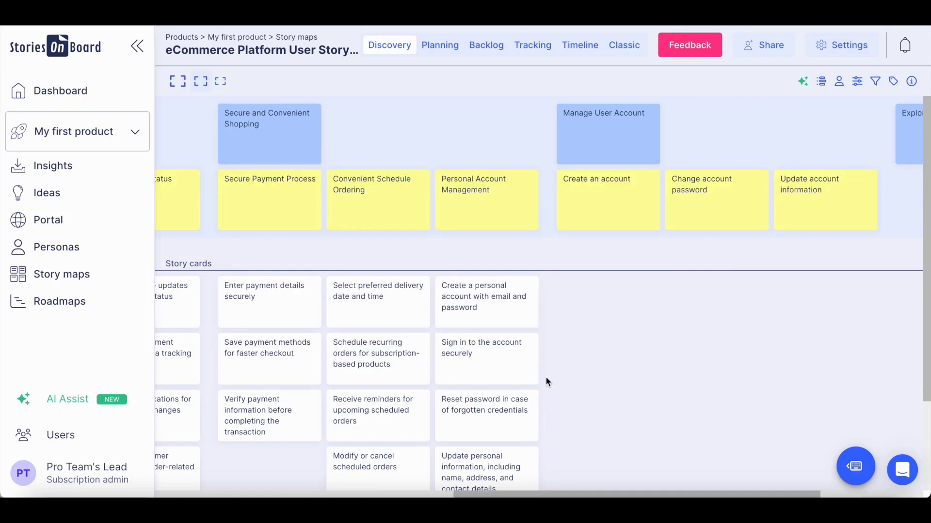
left_click(656, 177)
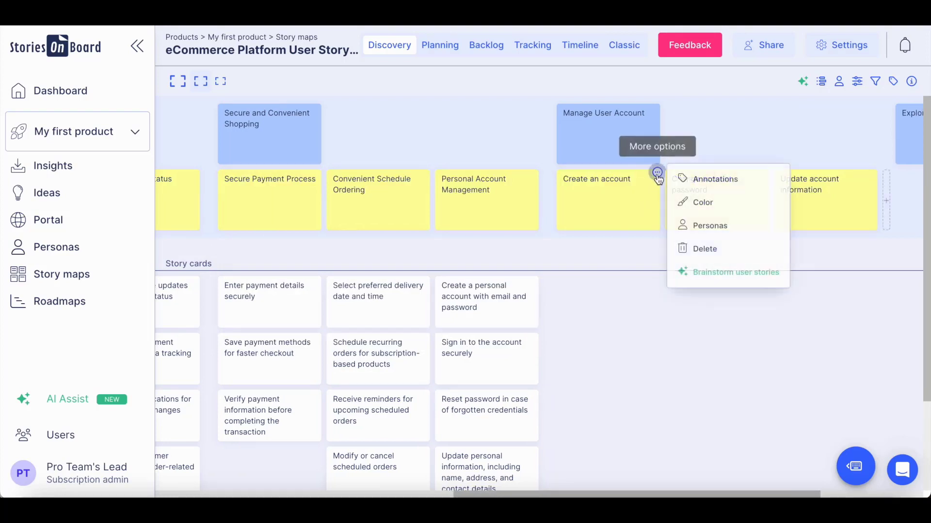
- Brainstorm stories for the account steps, including Agree to terms and Change password, and add them
left_click(736, 272)
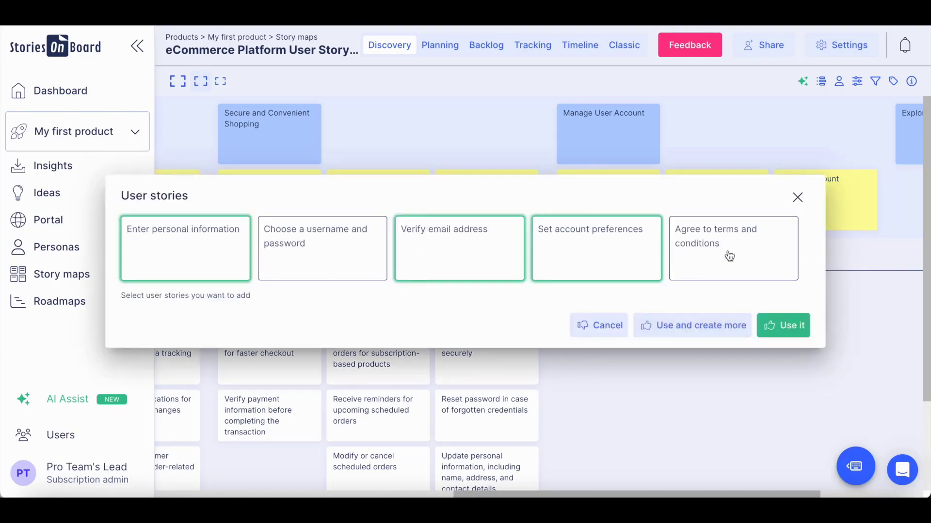
left_click(732, 248)
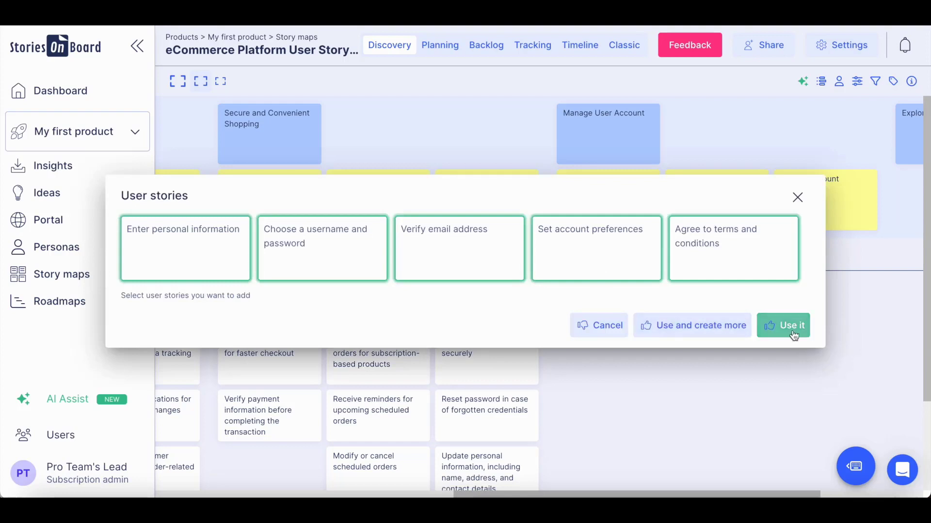
left_click(783, 326)
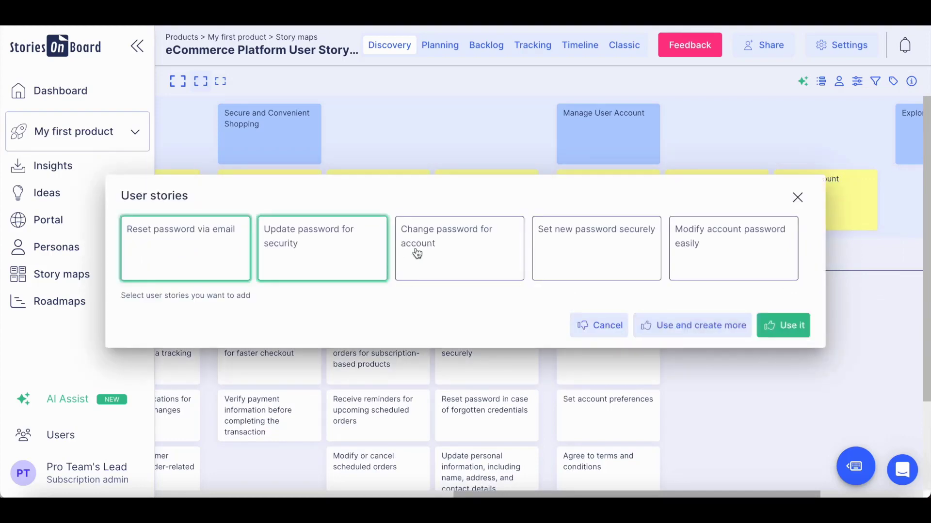
left_click(783, 326)
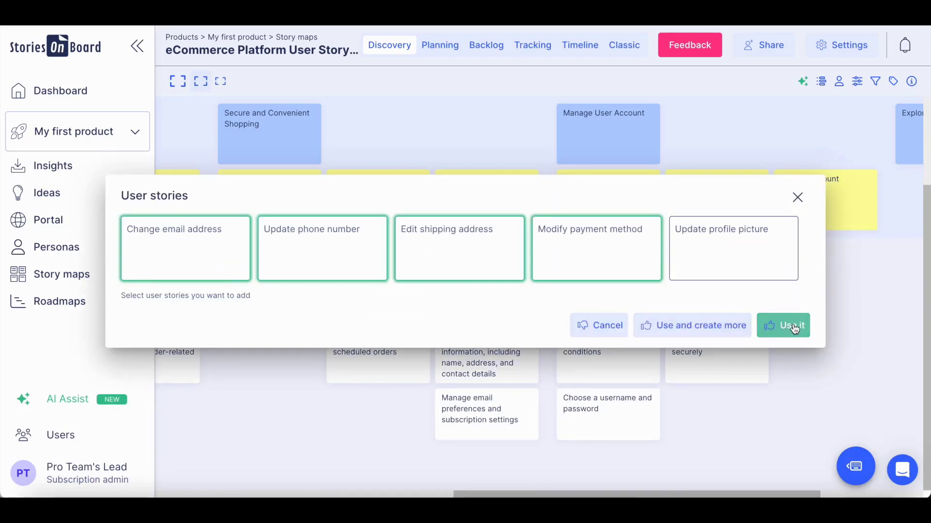
left_click(782, 326)
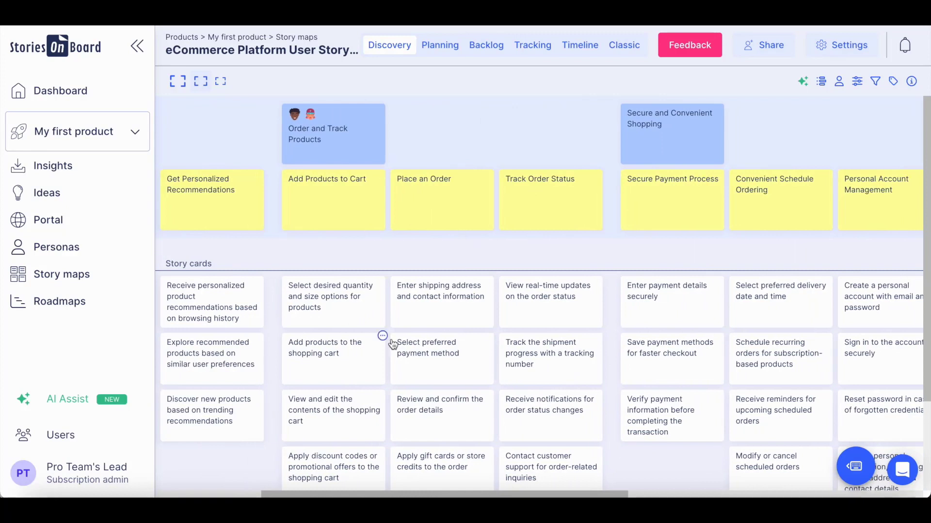
- Bring up the 'Filter search results by category, price, and rating' story card's details
left_click(382, 172)
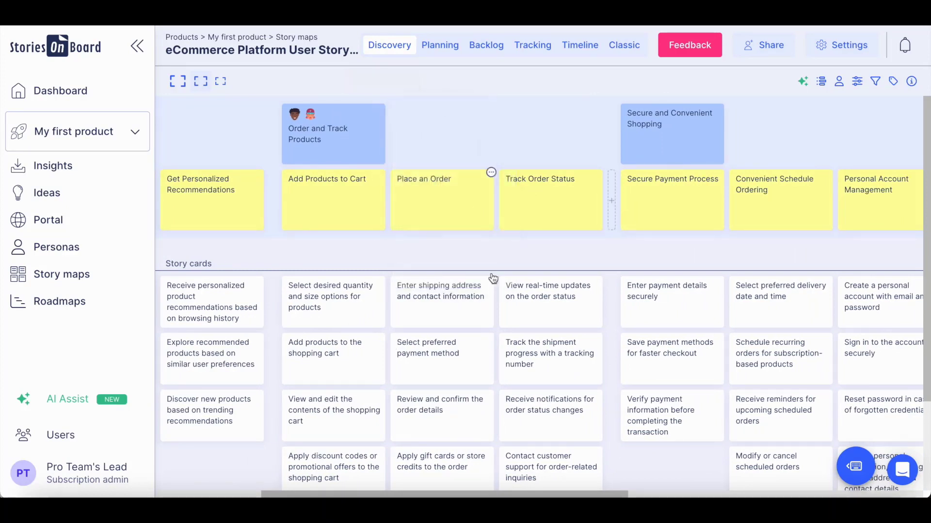
mouse_move(599, 389)
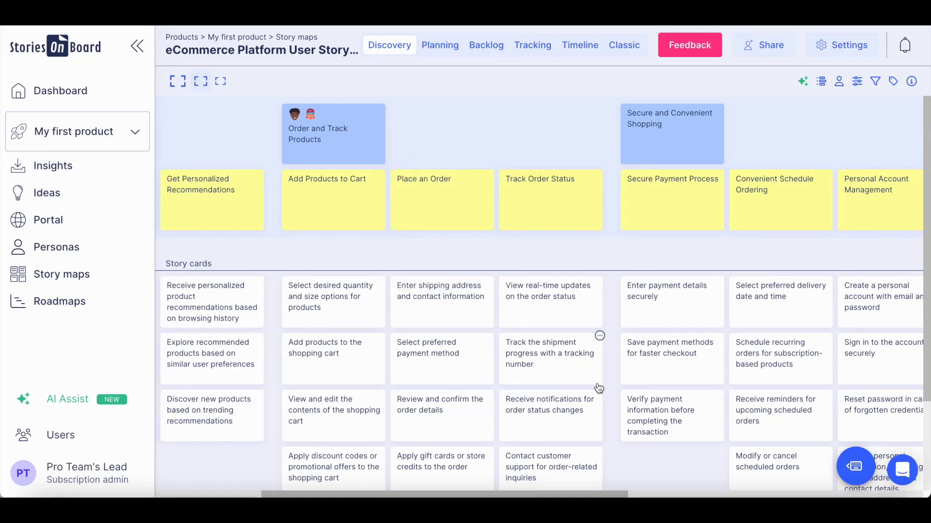
scroll("right", 3)
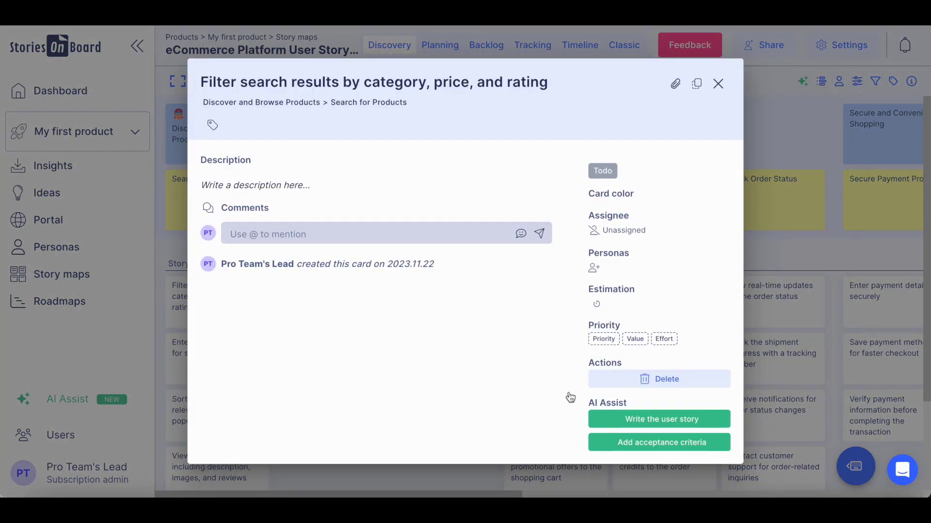
- Add an AI-written user story and three acceptance criteria to the Filter search results card
left_click(660, 419)
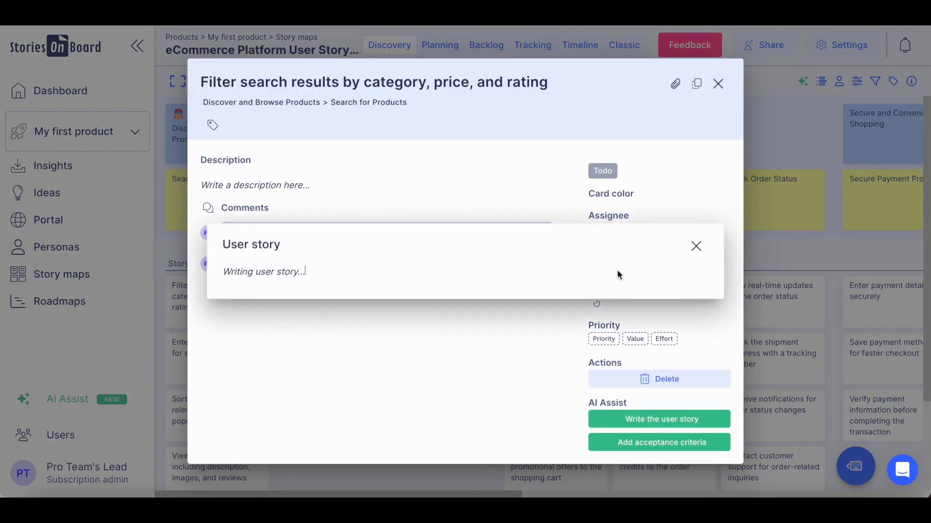
left_click(696, 245)
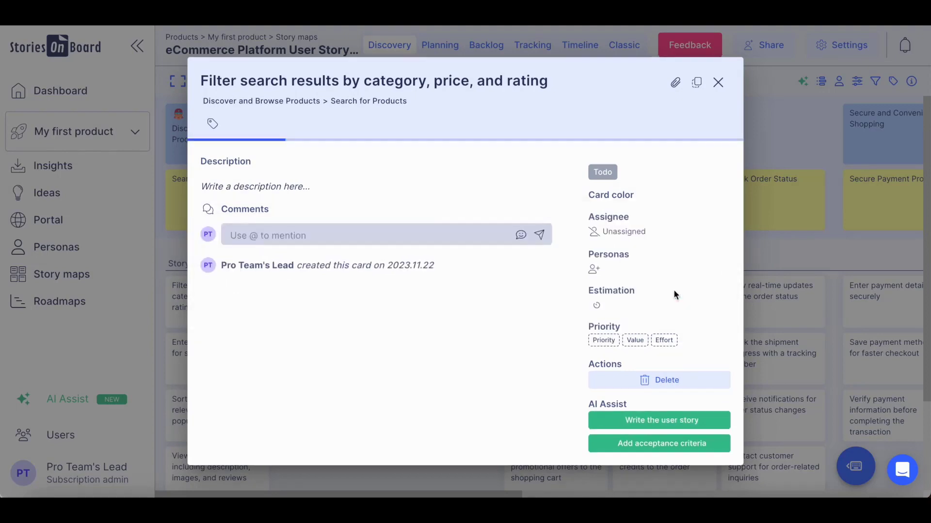
left_click(661, 420)
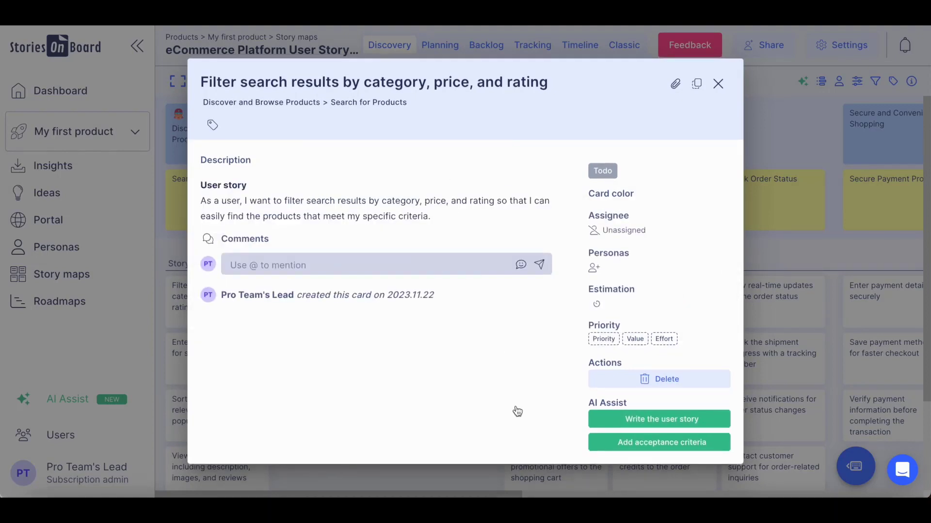
mouse_move(560, 383)
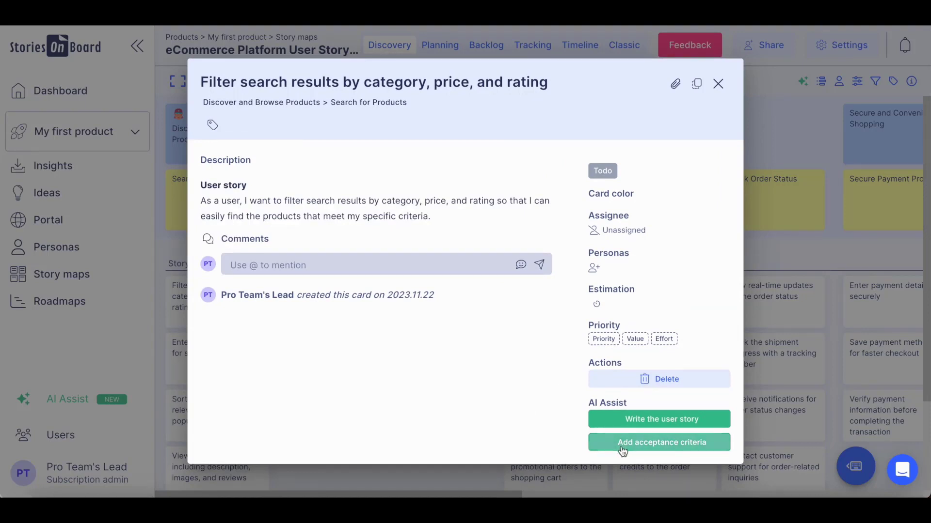
left_click(660, 442)
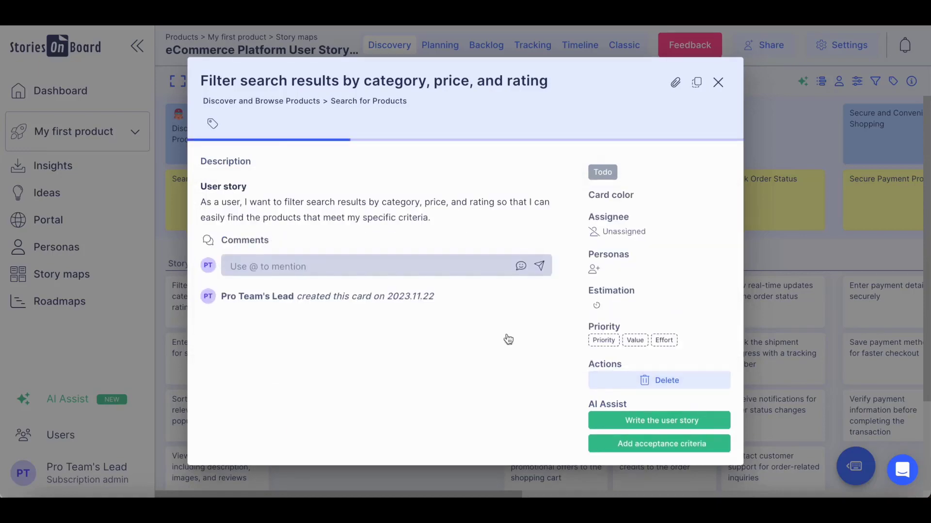
left_click(661, 443)
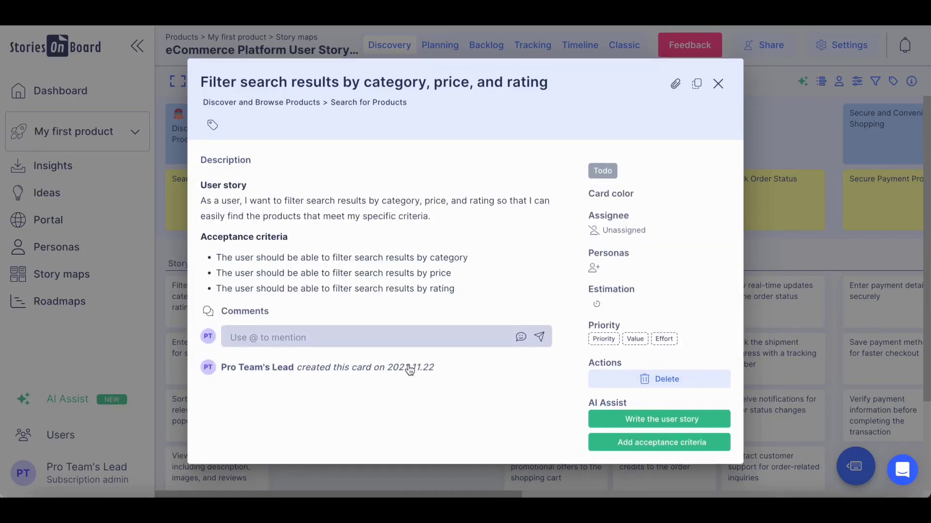
left_click(717, 84)
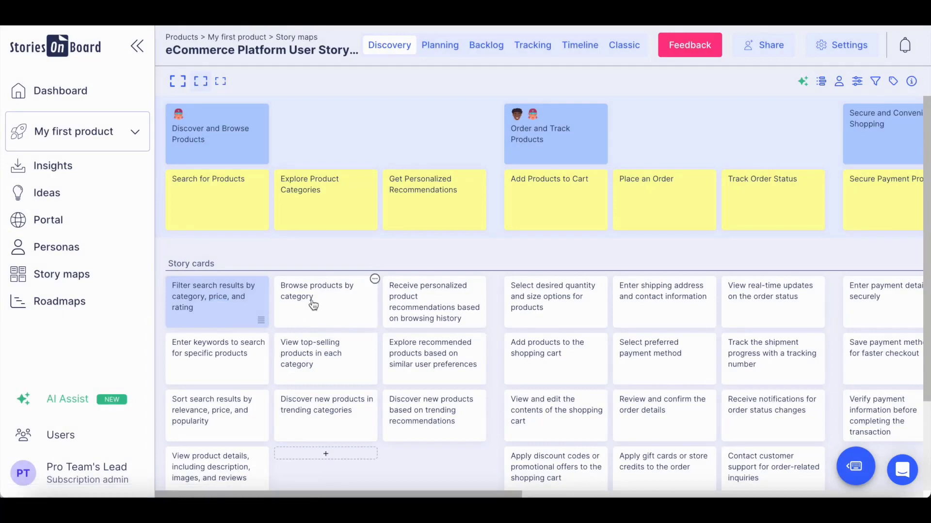
- Generate an AI user story for the quantity and size options card
left_click(316, 297)
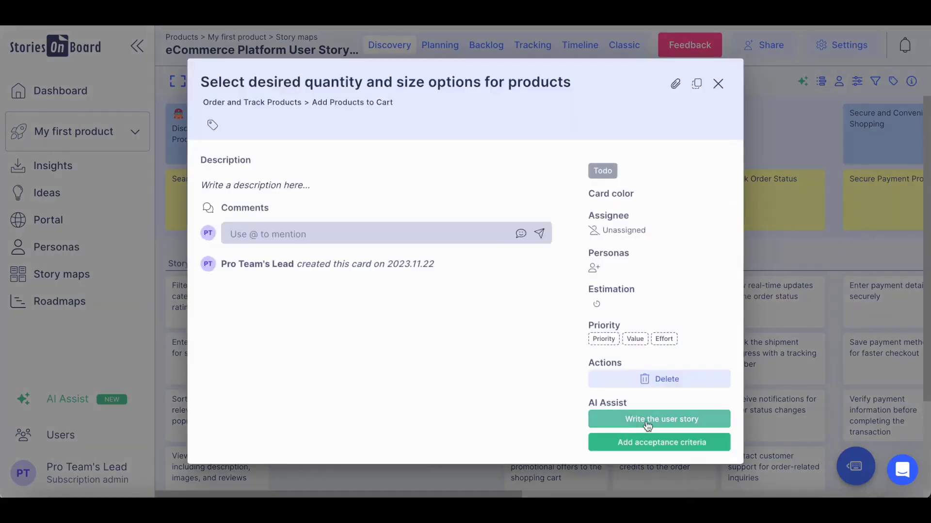
left_click(719, 83)
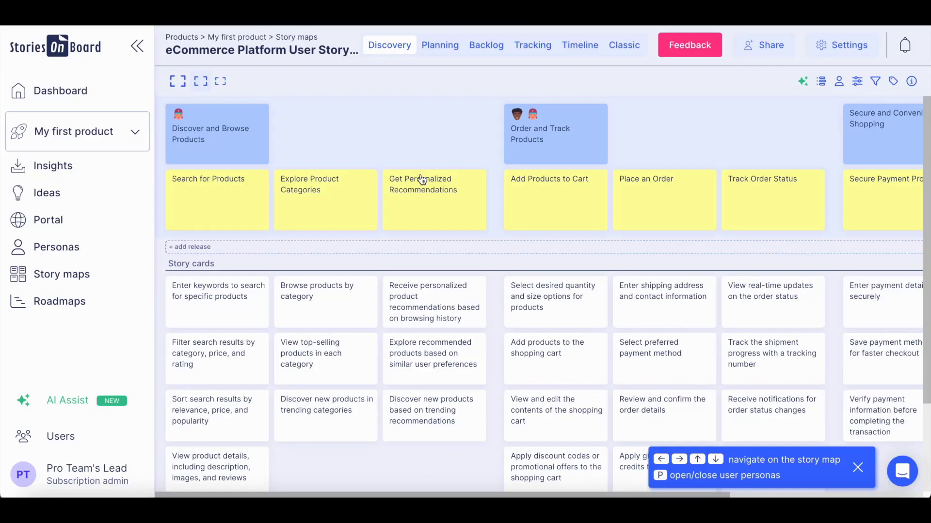
- Create the first release in Planning and rate the personalized recommendations story High priority, 3-star value, S effort
left_click(440, 44)
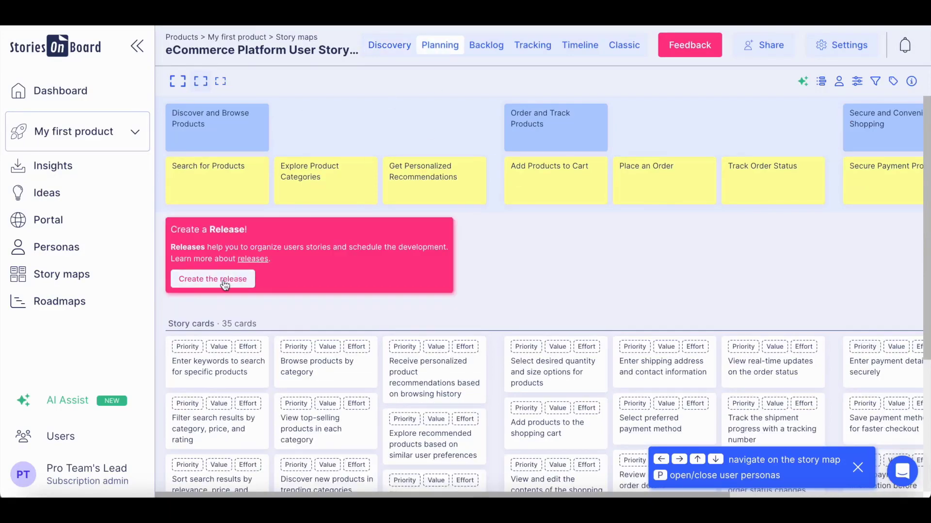
left_click(212, 279)
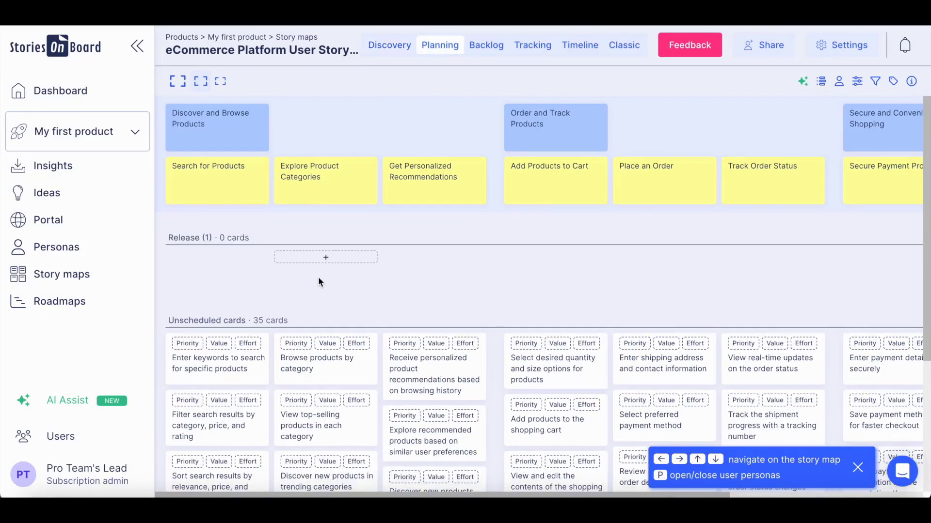
mouse_move(249, 255)
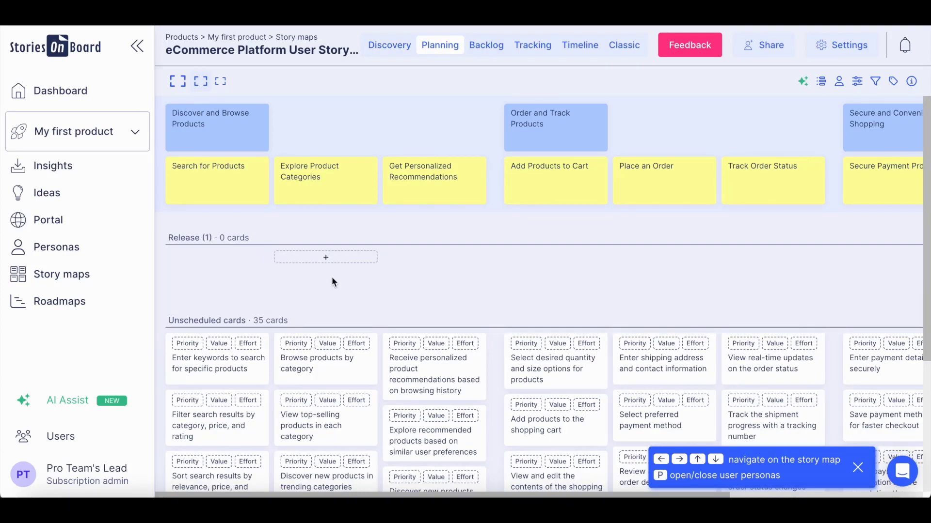
scroll("down", 3)
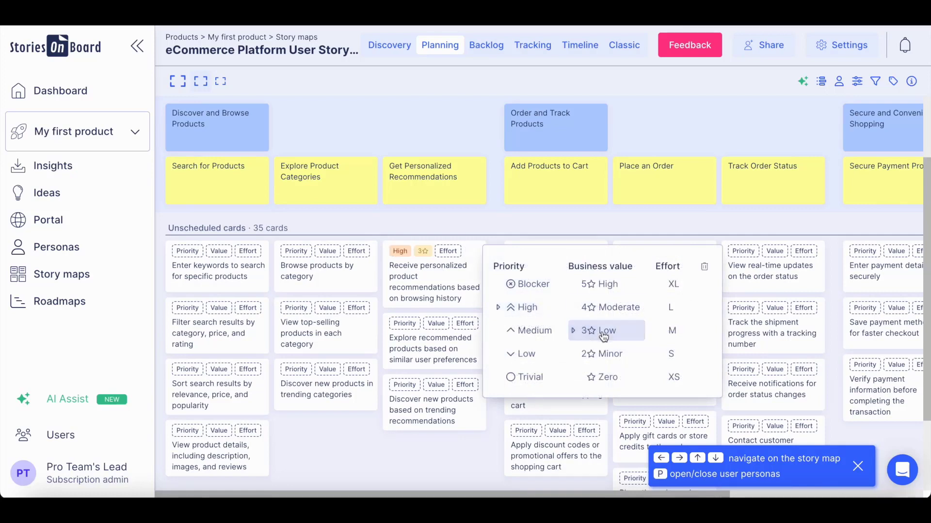
left_click(687, 354)
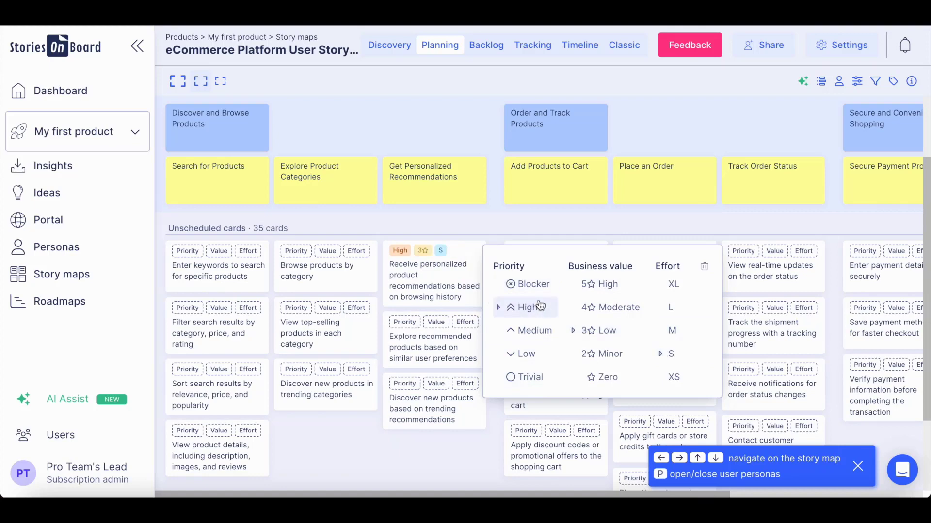
mouse_move(497, 331)
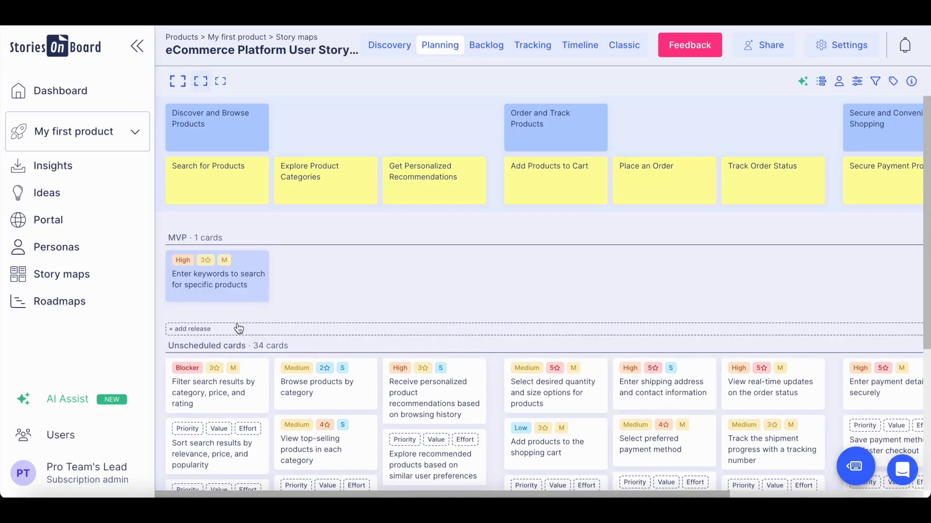
- Fill the MVP release with 14 prioritized stories and bring up its release details
left_click(220, 81)
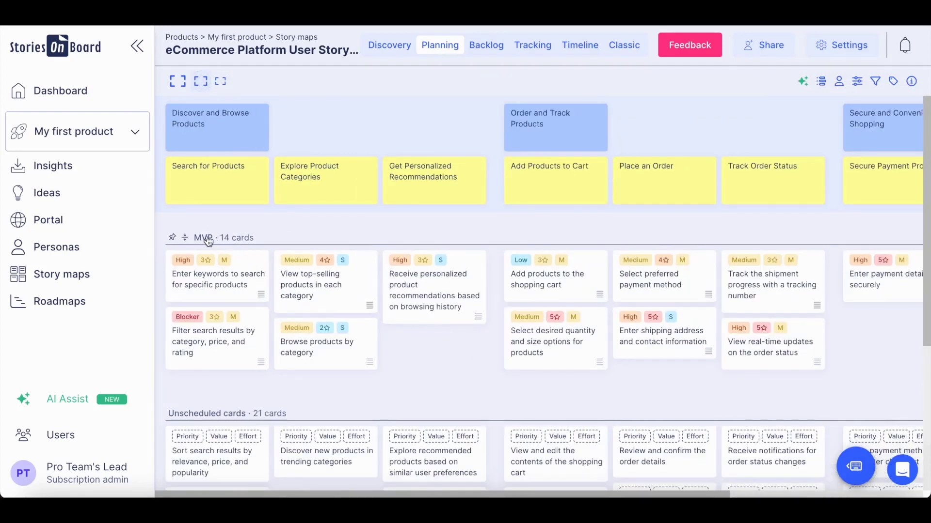
left_click(202, 237)
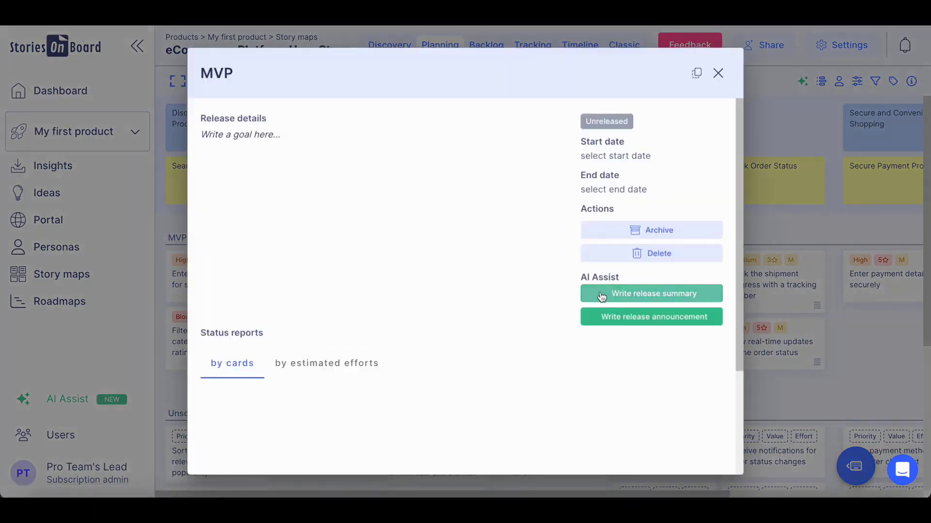
- Generate and accept an AI five-point summary for the MVP release, then start its announcement
left_click(651, 293)
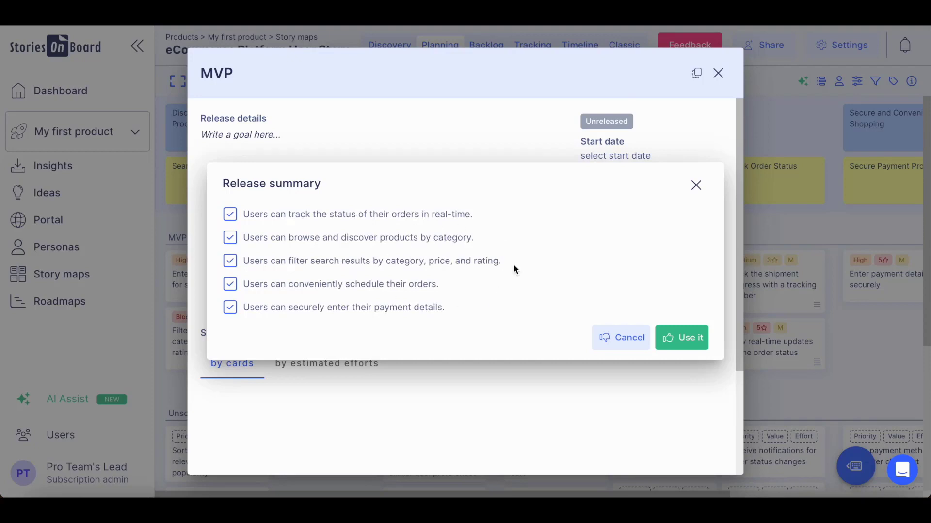
mouse_move(723, 348)
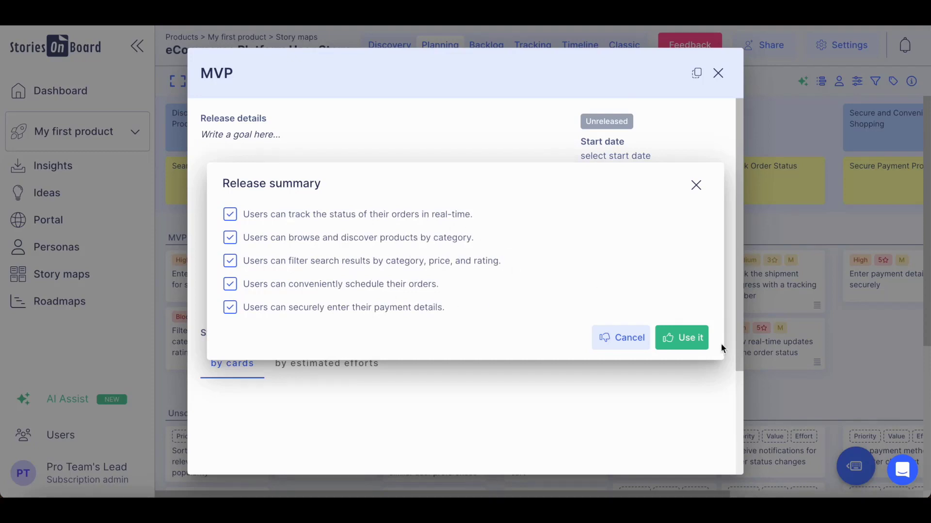
left_click(682, 337)
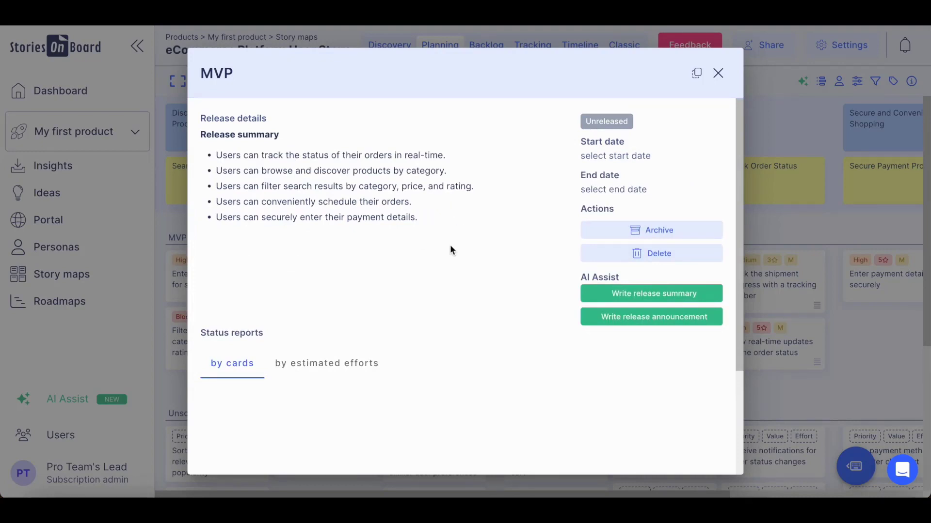
mouse_move(509, 306)
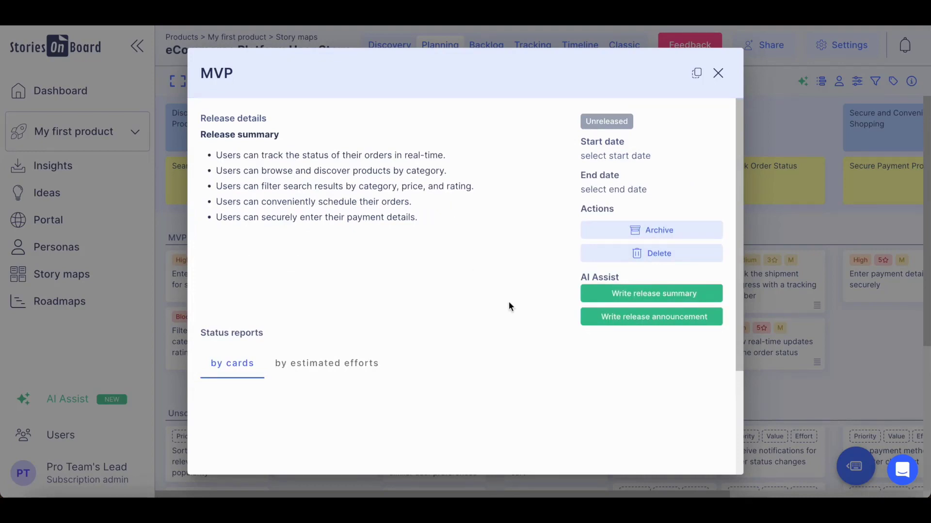
left_click(650, 316)
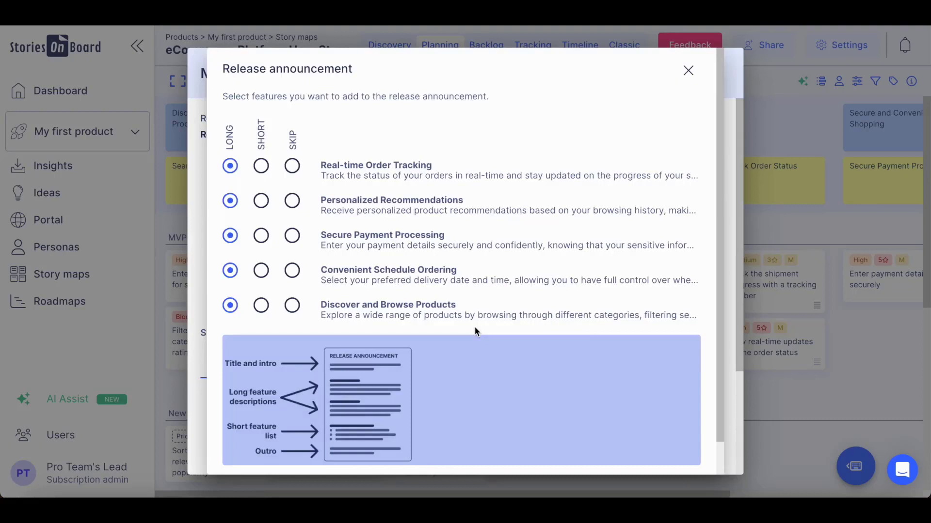
mouse_move(462, 205)
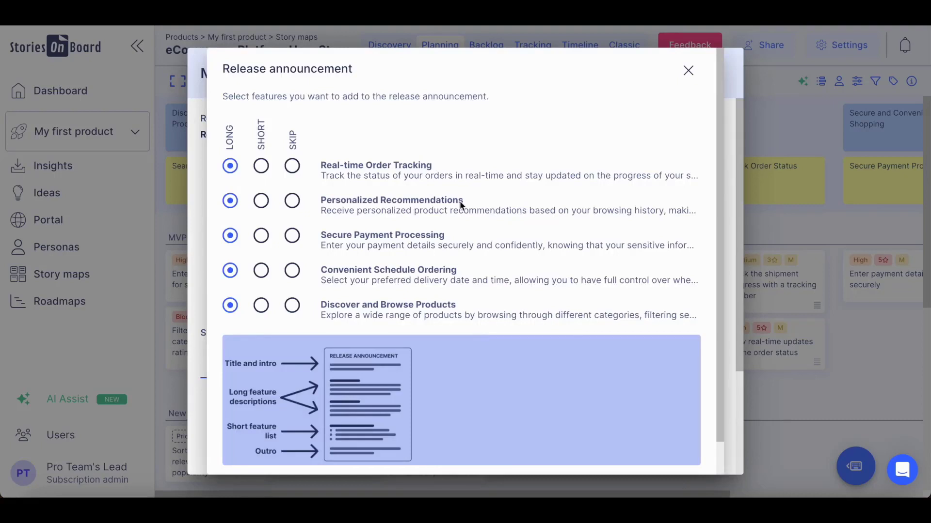
mouse_move(351, 227)
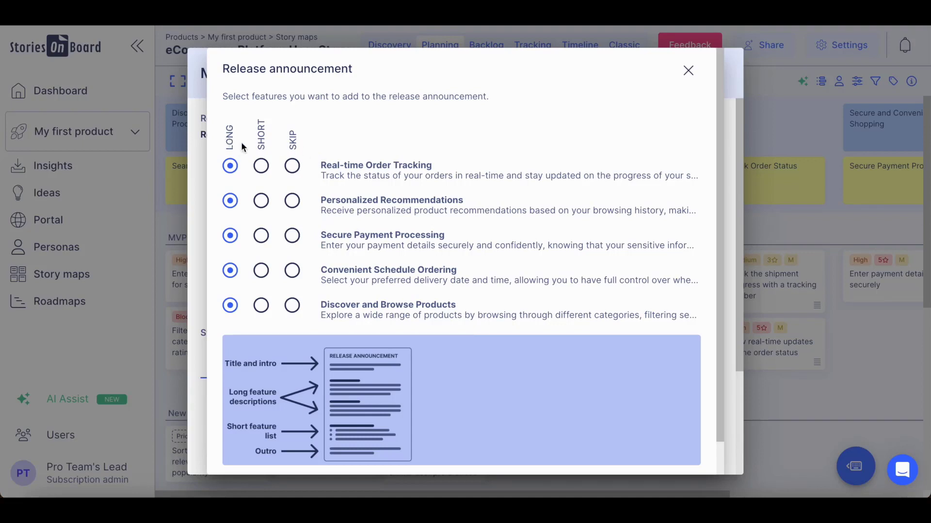
mouse_move(260, 139)
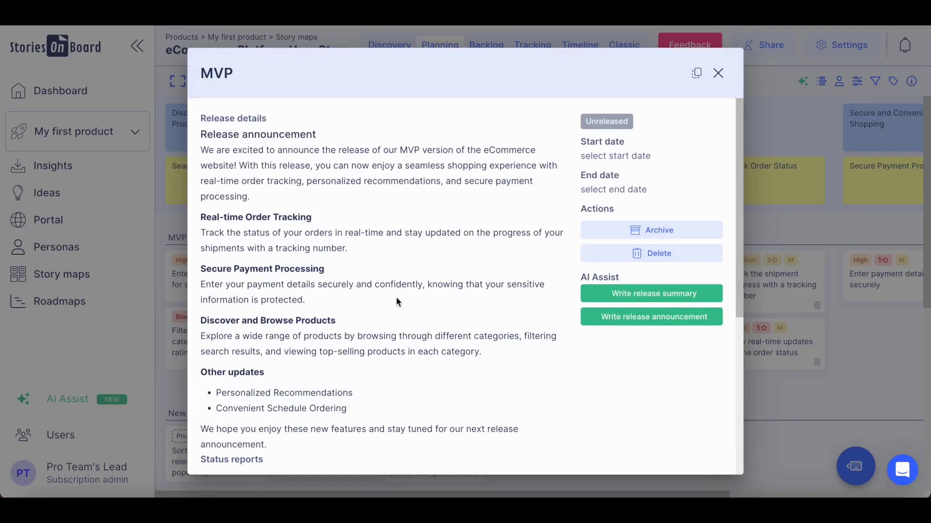
mouse_move(376, 319)
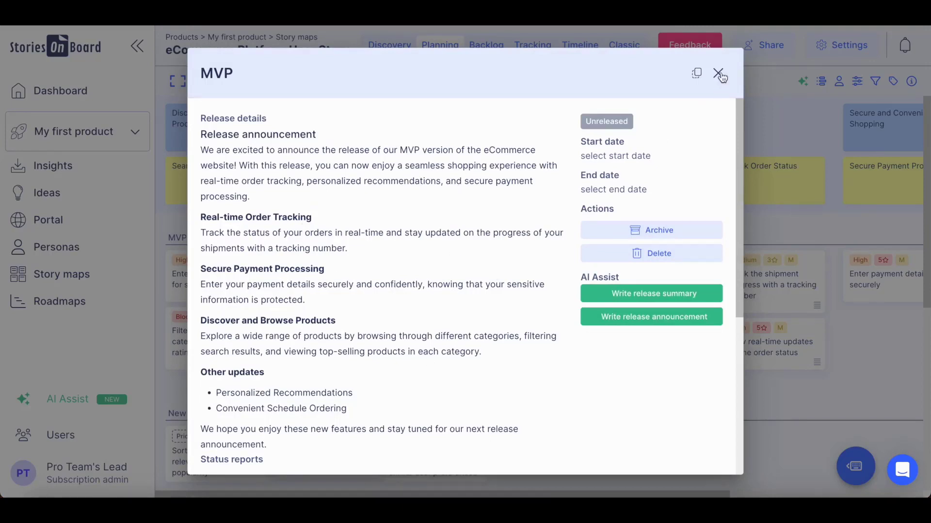
- Close the MVP release details to return to the story map
left_click(717, 73)
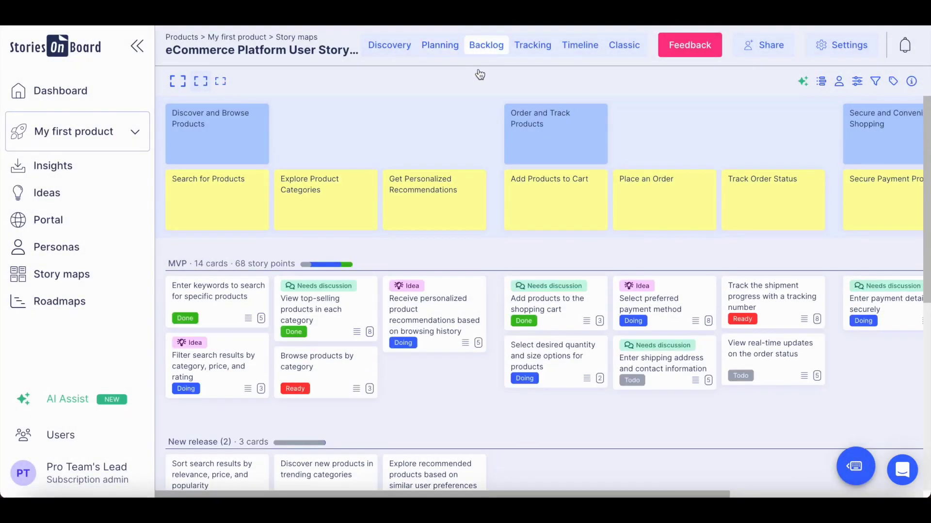
mouse_move(430, 395)
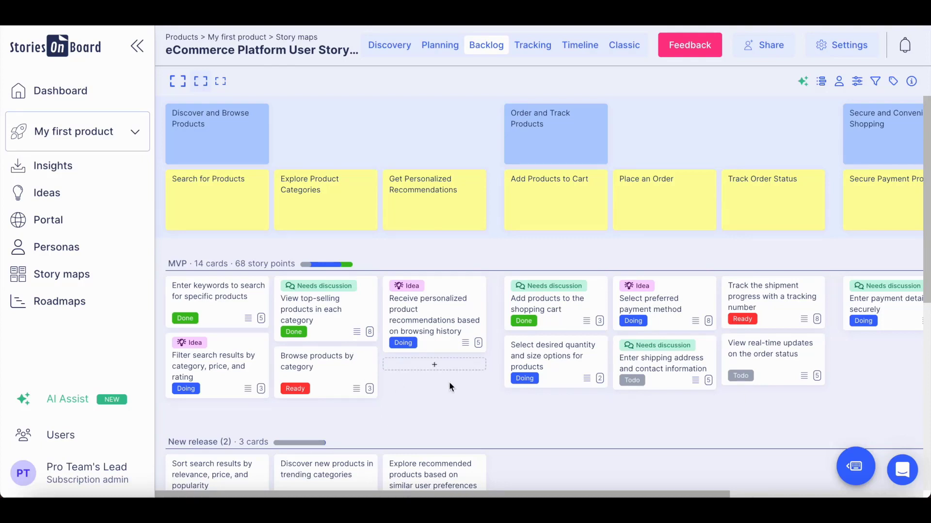
mouse_move(437, 390)
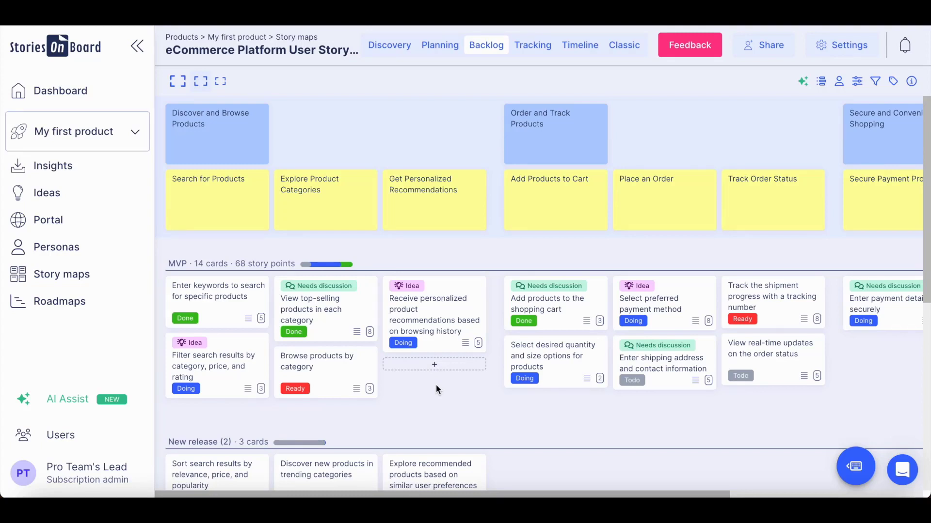
mouse_move(453, 387)
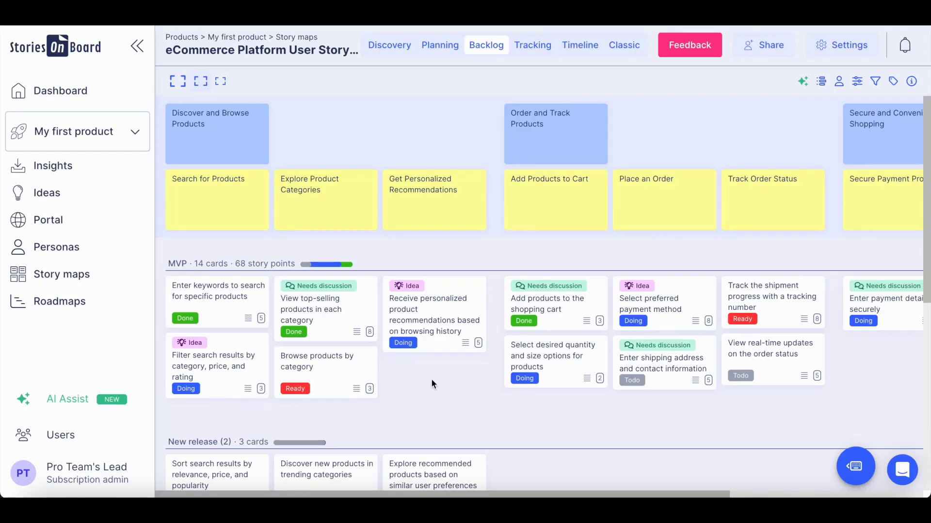
mouse_move(441, 395)
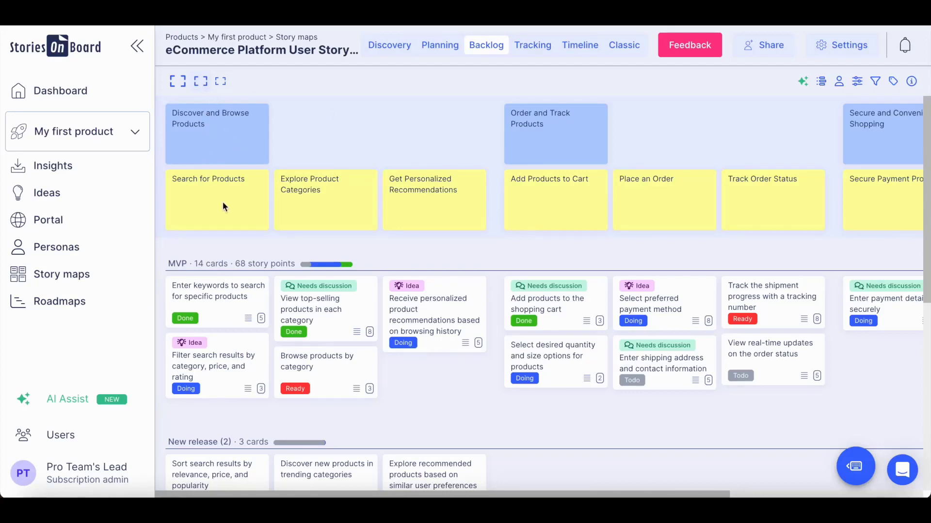
mouse_move(414, 386)
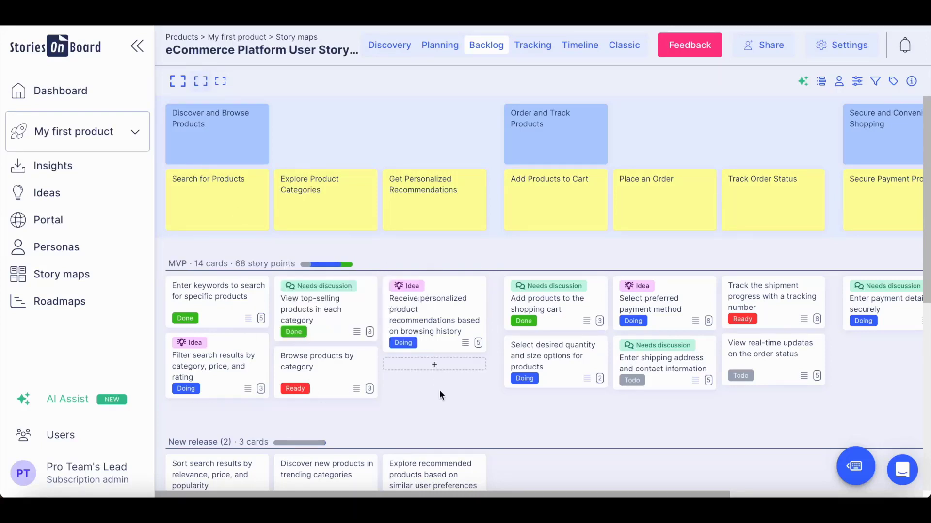
mouse_move(425, 395)
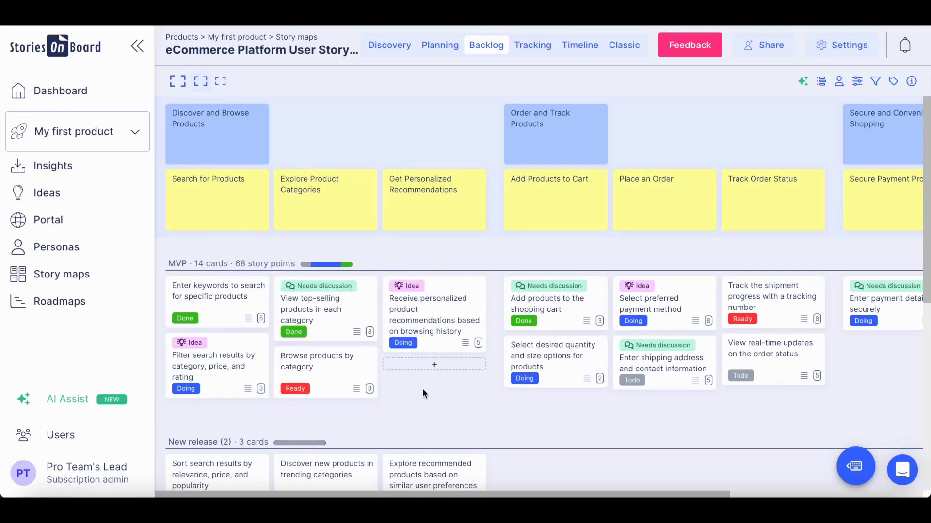